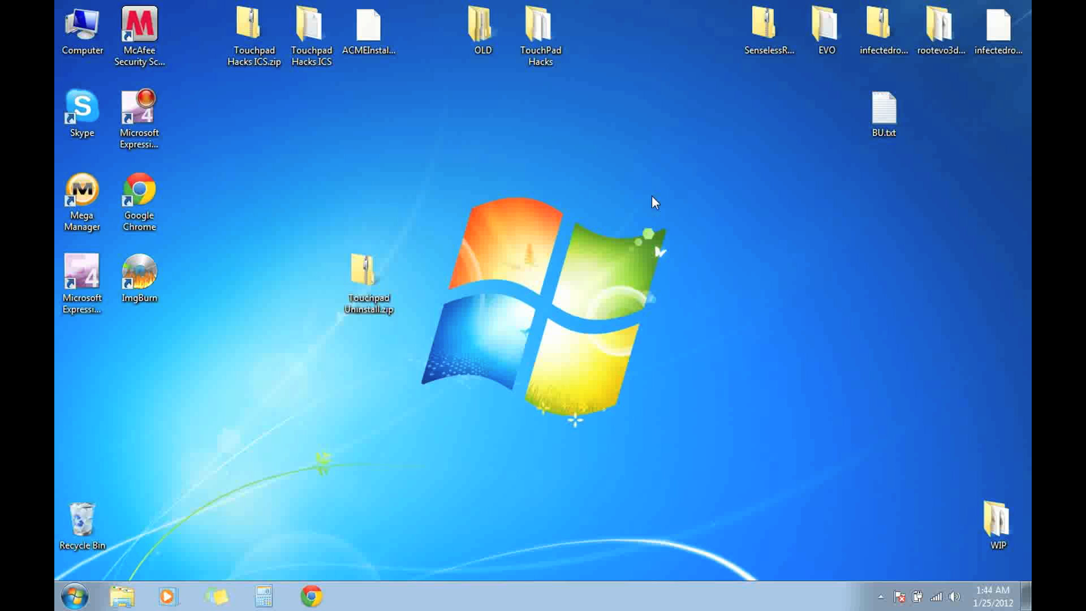
{"action": "mouse_move", "coordinate": [504, 145]}
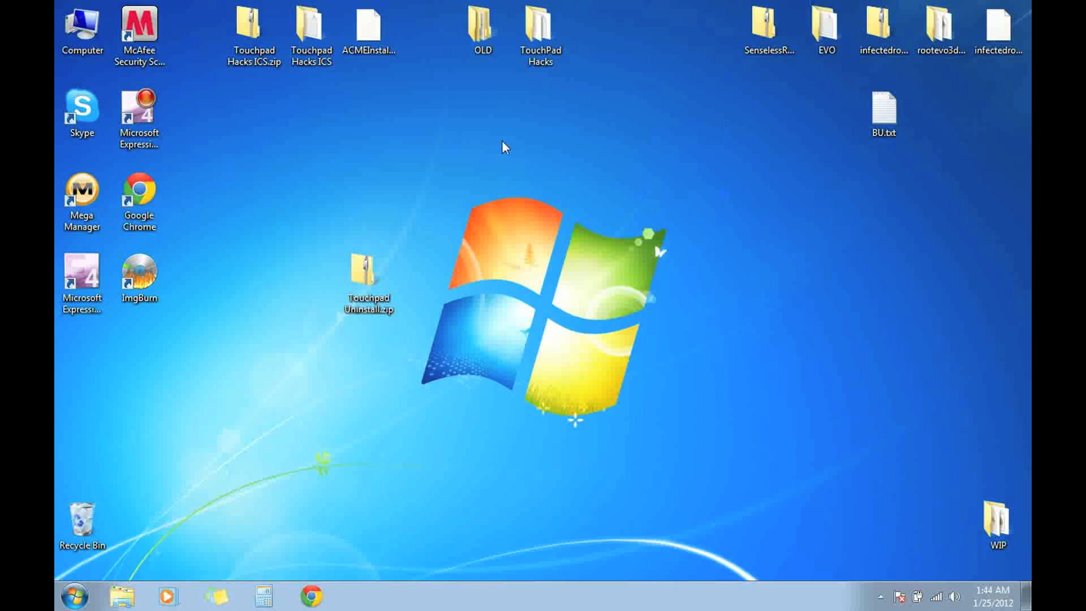
{"action": "mouse_move", "coordinate": [313, 595]}
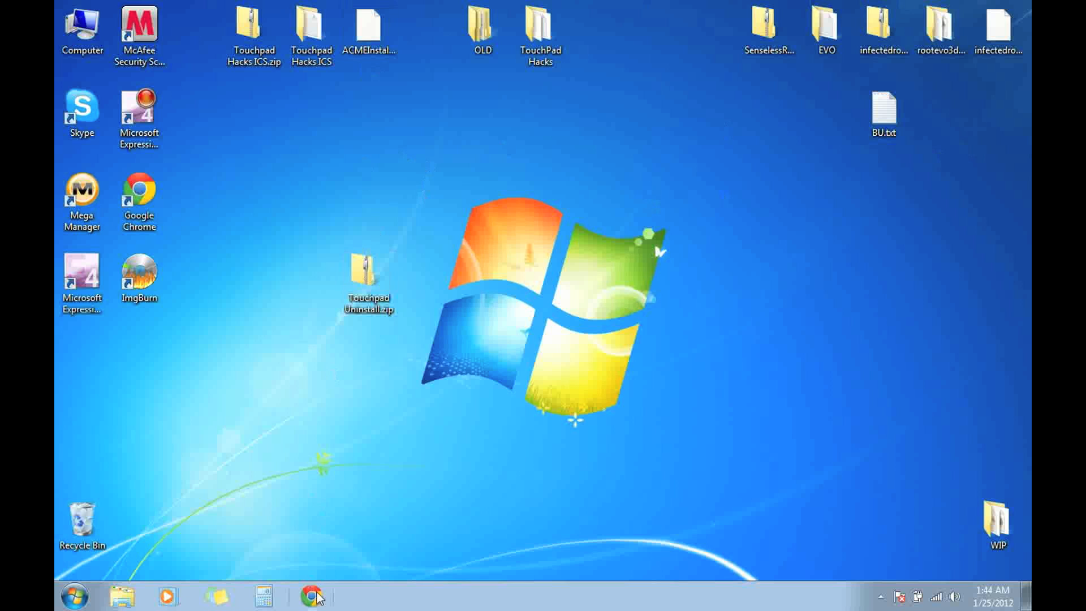
- In Chrome, paste and go to the copied Deposit Files link for Touchpad Uninstall.zip
{"action": "left_click", "coordinate": [311, 596]}
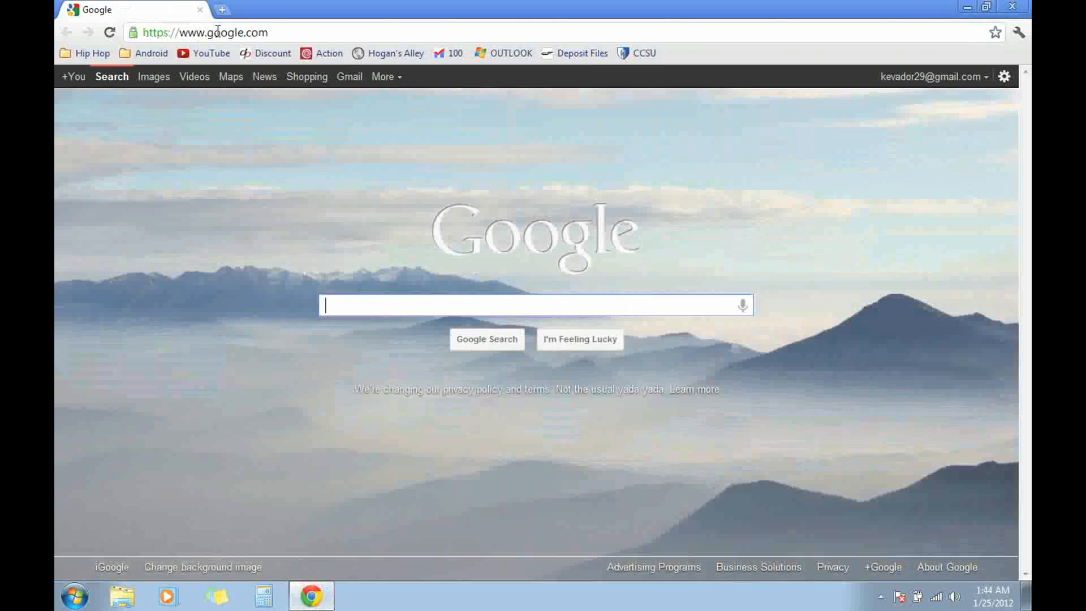
{"action": "right_click", "coordinate": [215, 32]}
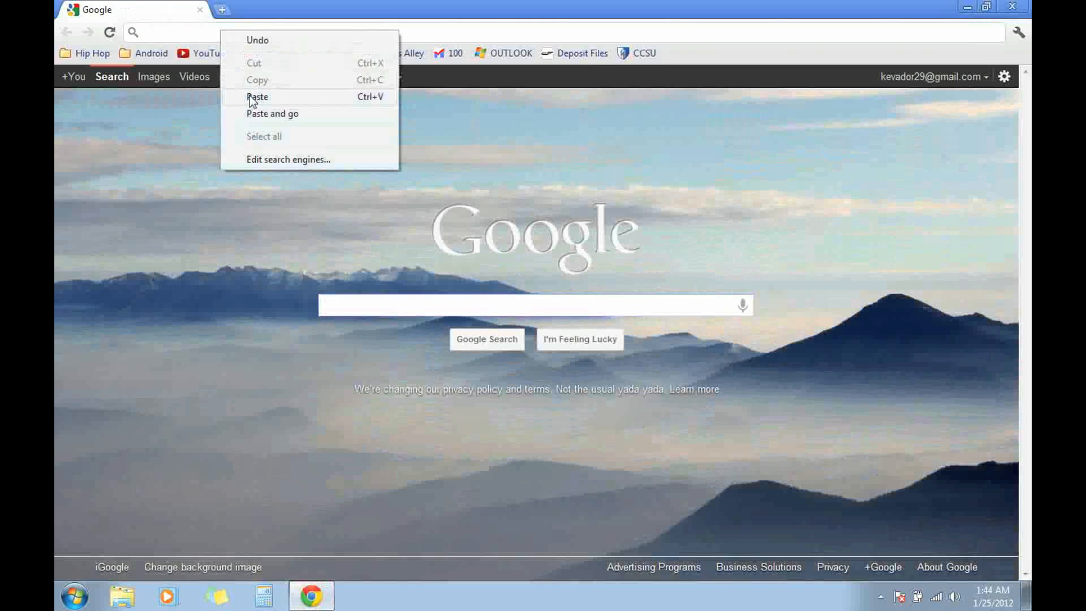
{"action": "left_click", "coordinate": [272, 113]}
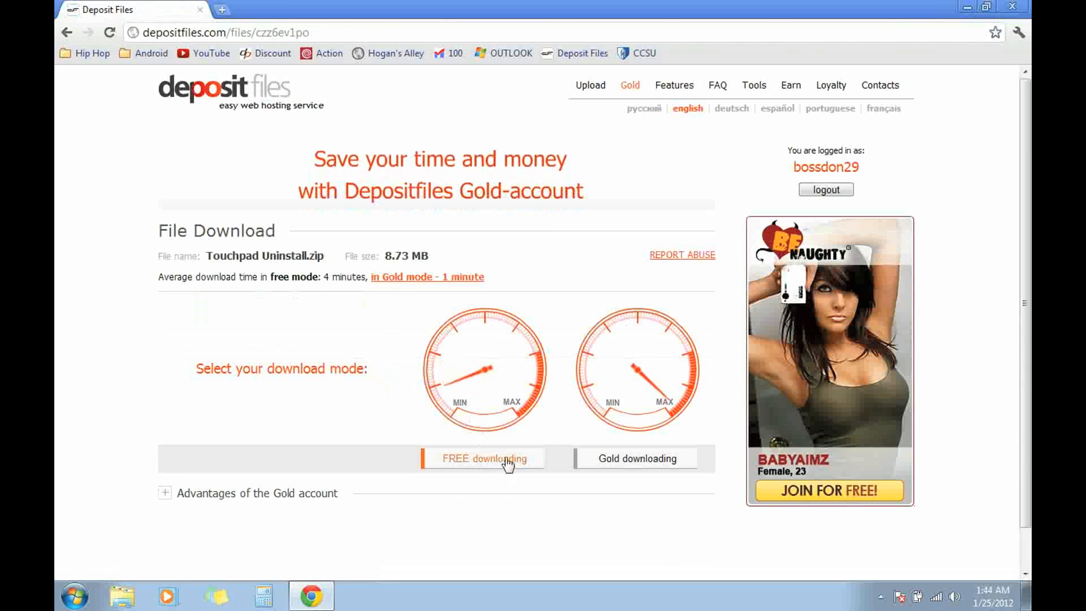
- Choose free download mode and start downloading Touchpad Uninstall.zip
{"action": "left_click", "coordinate": [484, 457]}
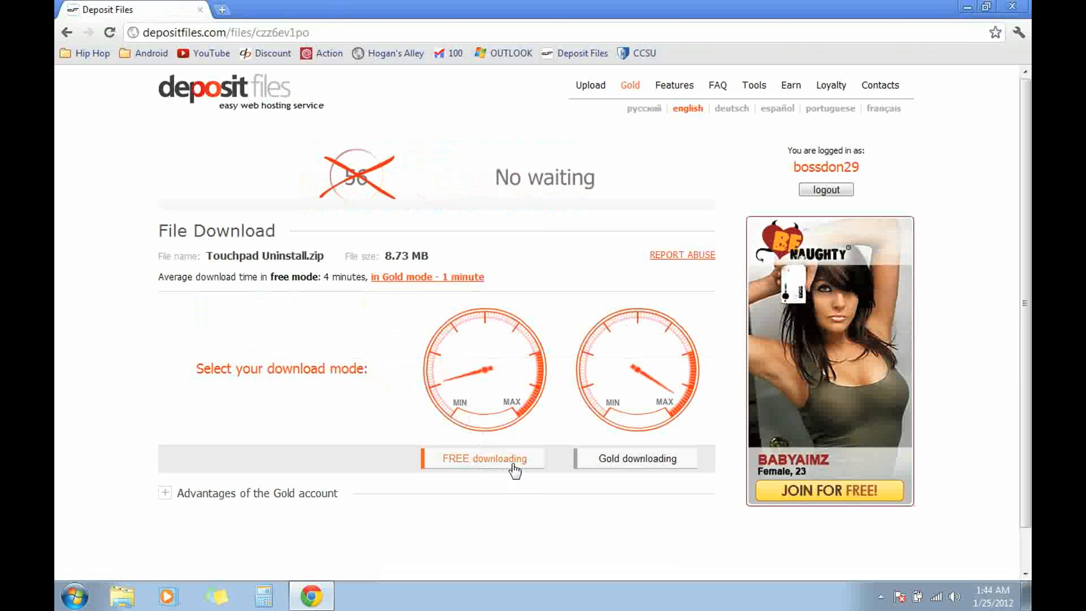
{"action": "left_click", "coordinate": [484, 457]}
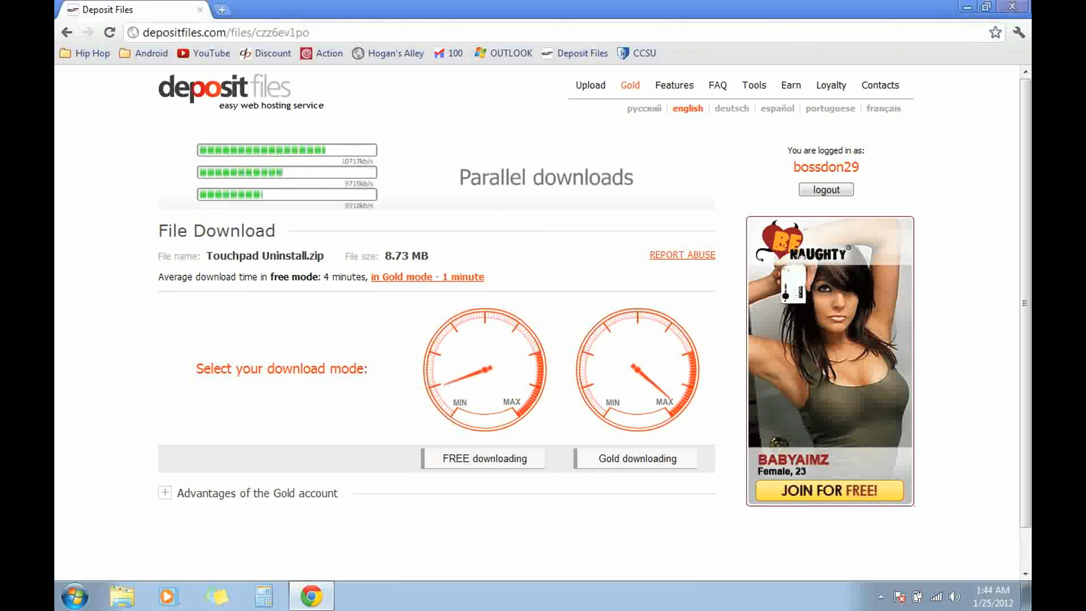
{"action": "left_click", "coordinate": [987, 8]}
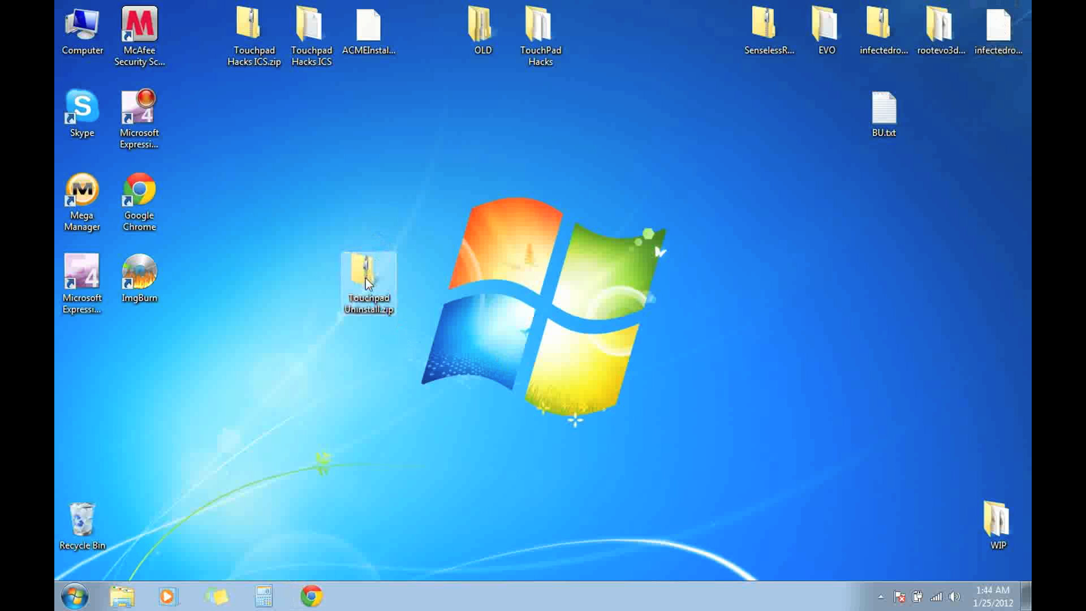
- Extract Touchpad Uninstall.zip to the desktop and confirm merging the Touchpad Uninstall folders
{"action": "right_click", "coordinate": [367, 280]}
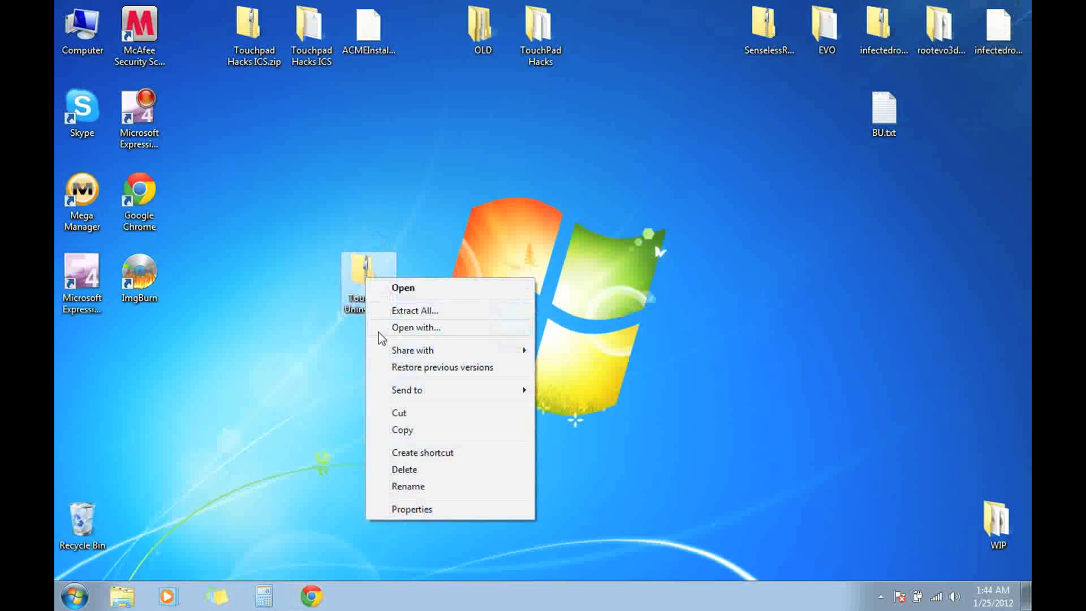
{"action": "left_click", "coordinate": [413, 310]}
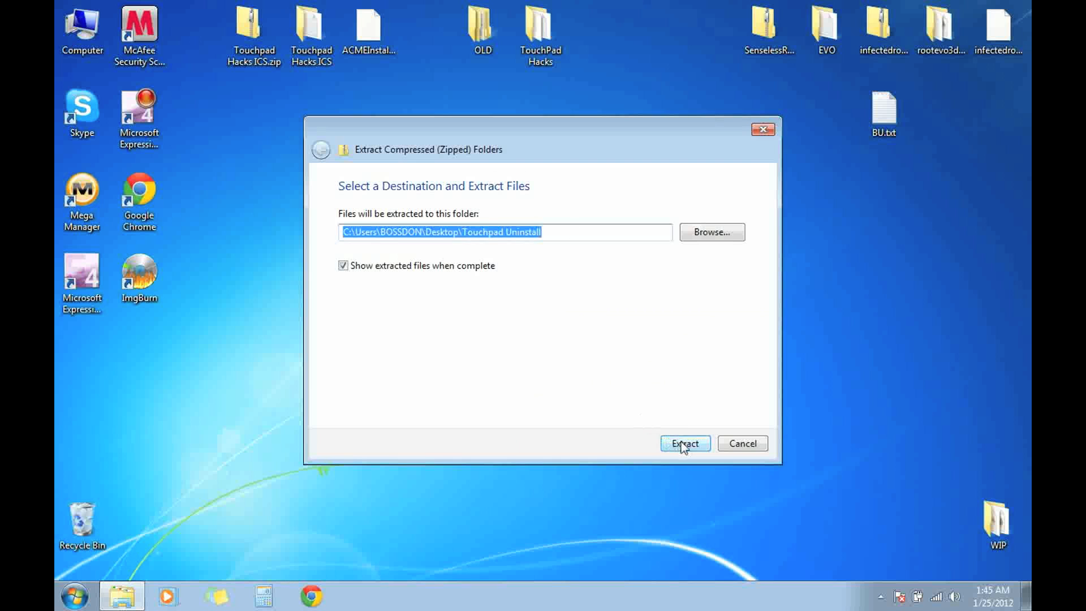
{"action": "left_click", "coordinate": [684, 443]}
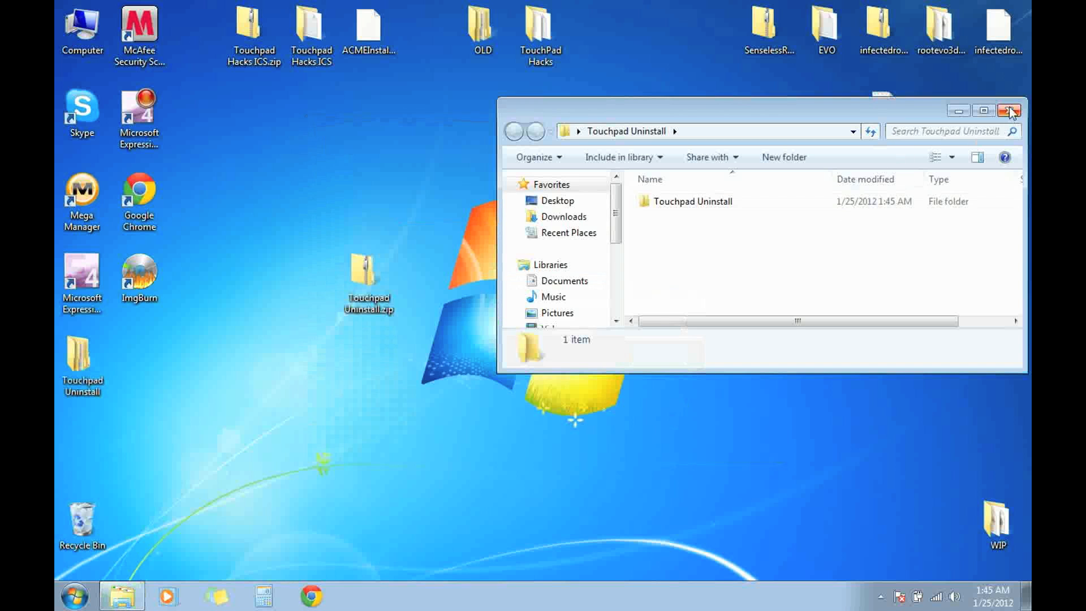
{"action": "left_click", "coordinate": [1008, 111]}
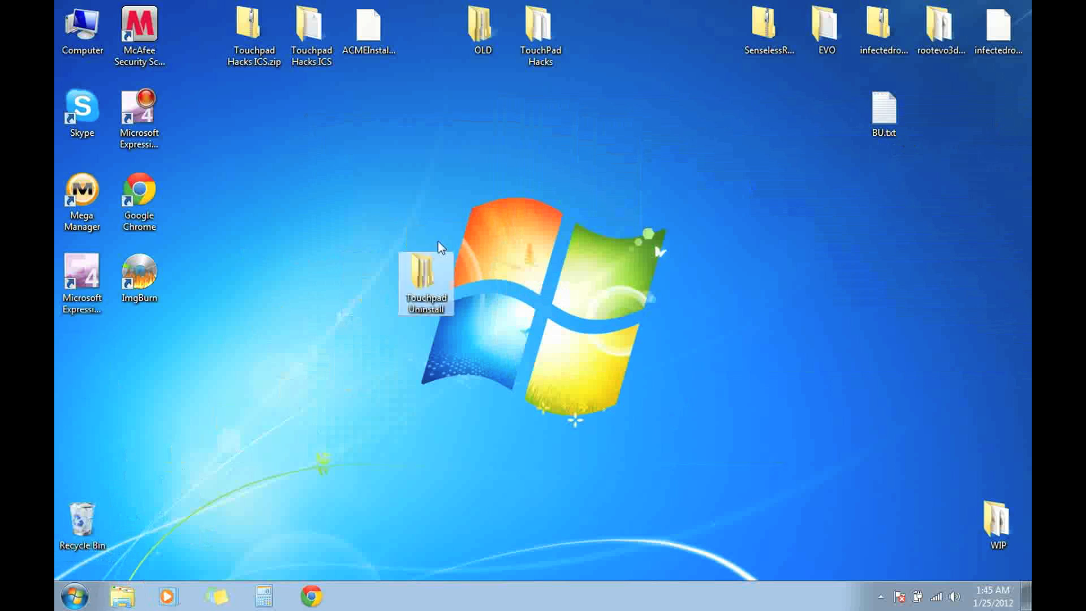
{"action": "mouse_move", "coordinate": [420, 281]}
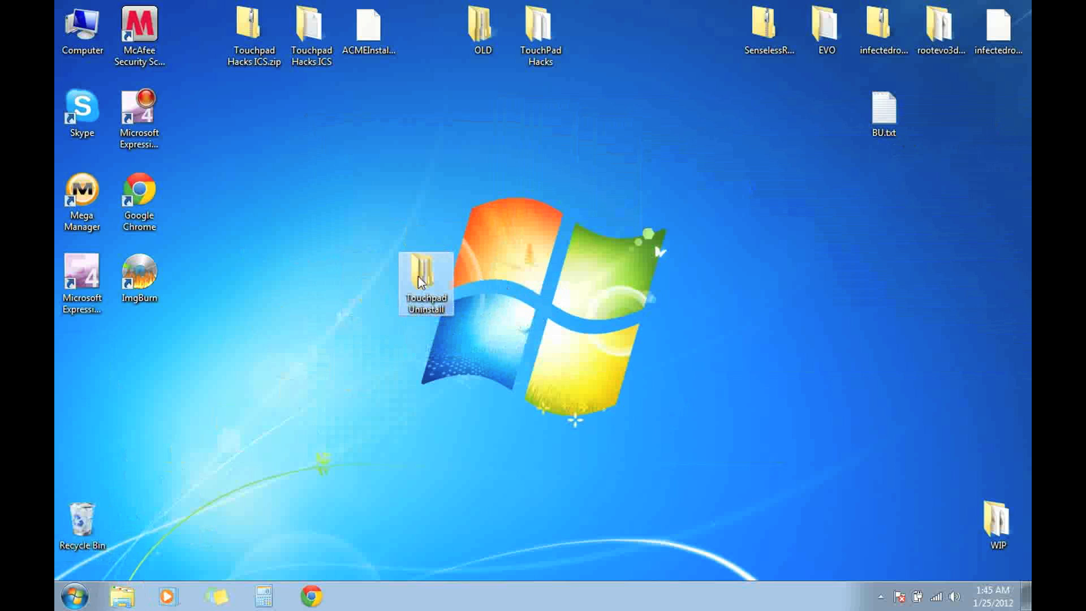
{"action": "double_click", "coordinate": [425, 283]}
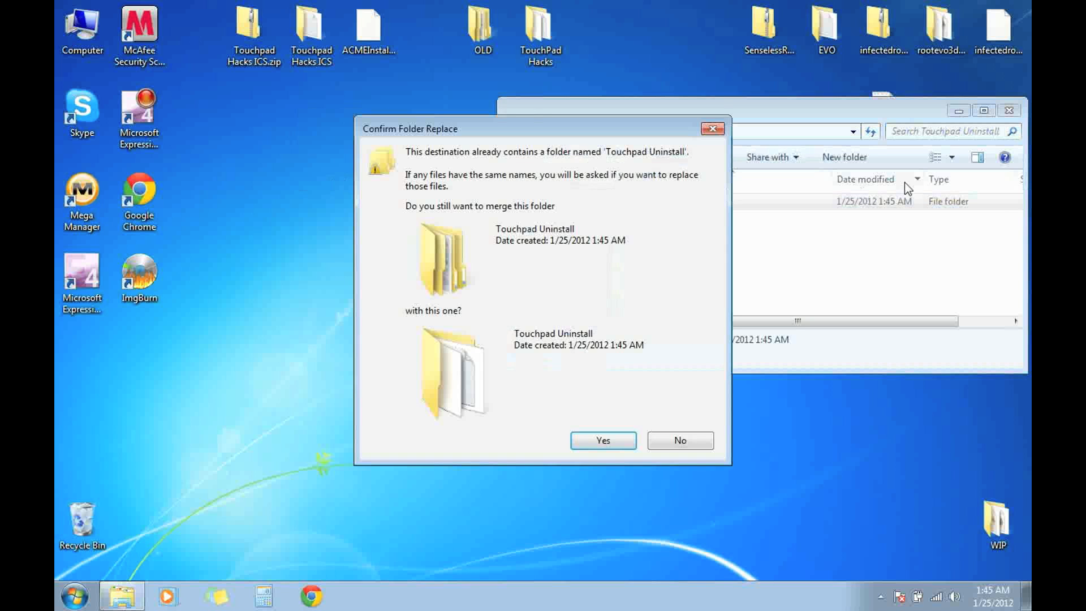
{"action": "left_click", "coordinate": [601, 441]}
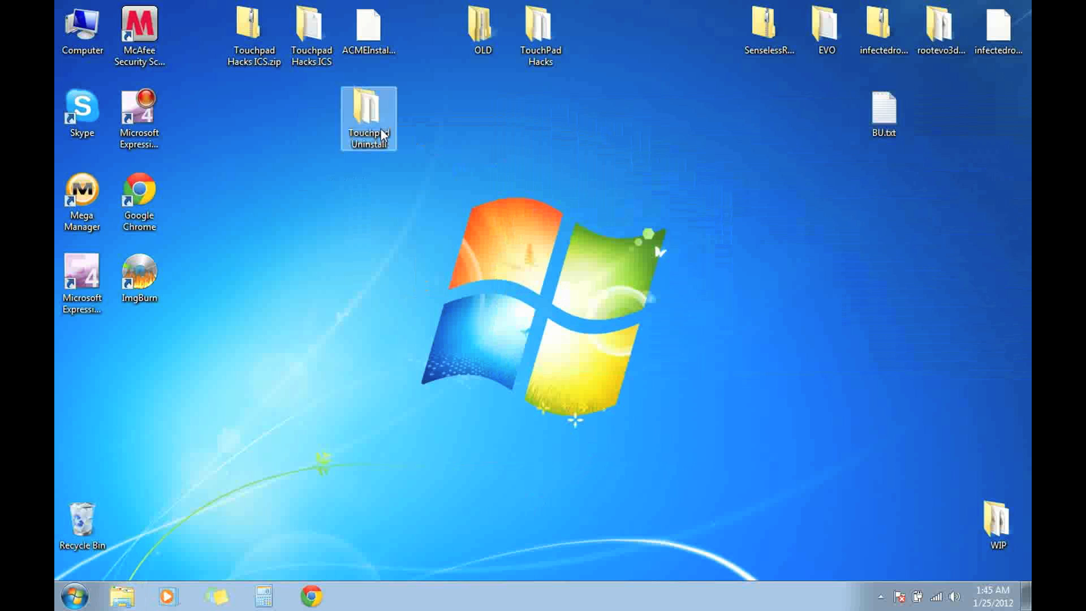
- Open the Touchpad Uninstall folder and select ACMEUninstaller
{"action": "double_click", "coordinate": [367, 118]}
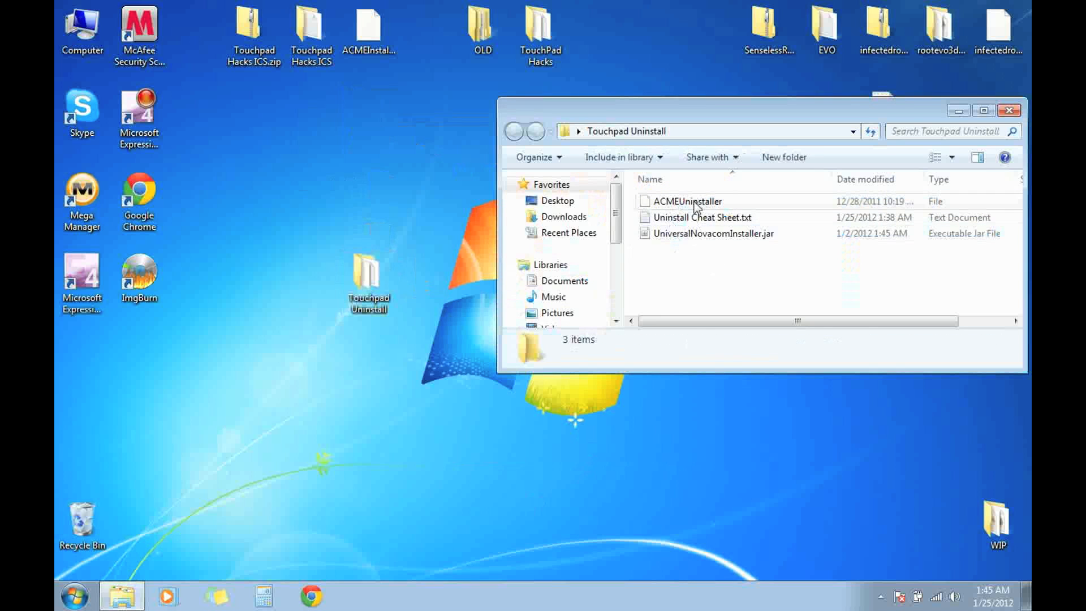
{"action": "mouse_move", "coordinate": [709, 207]}
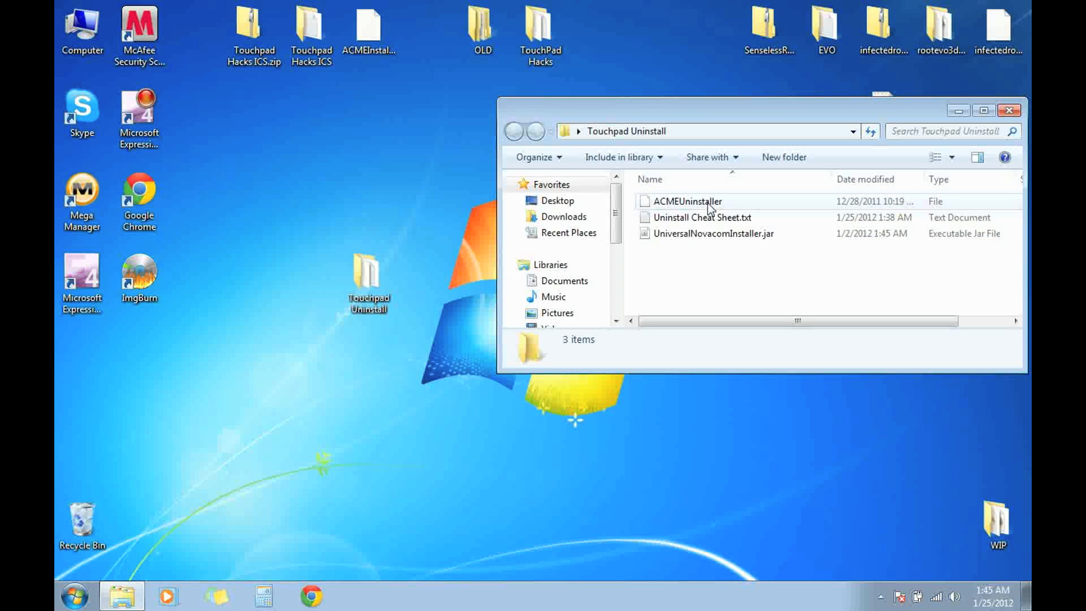
{"action": "left_click", "coordinate": [710, 234]}
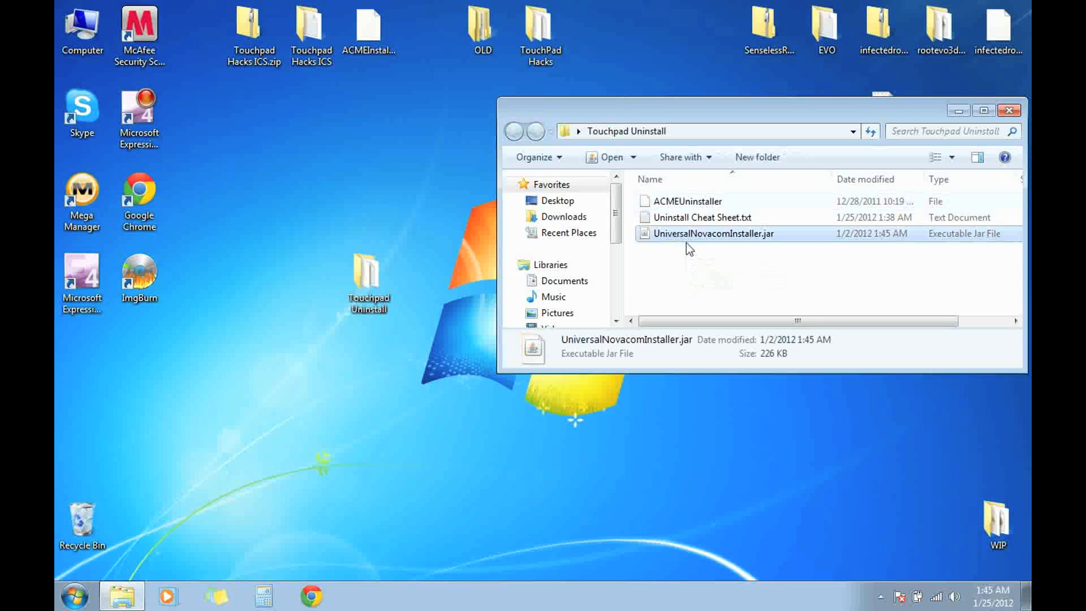
{"action": "mouse_move", "coordinate": [709, 244]}
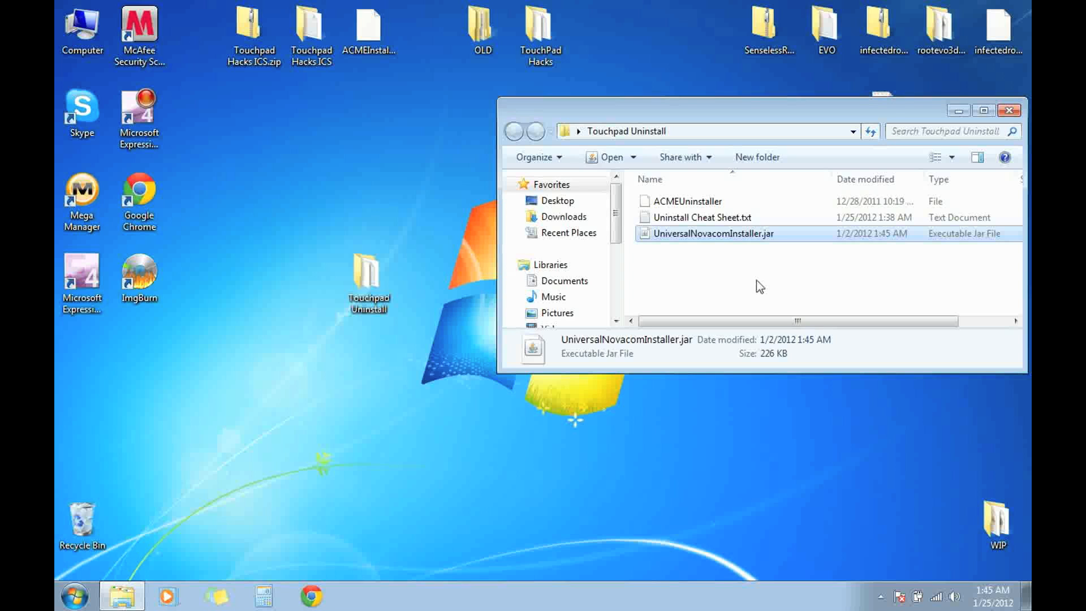
{"action": "mouse_move", "coordinate": [675, 243]}
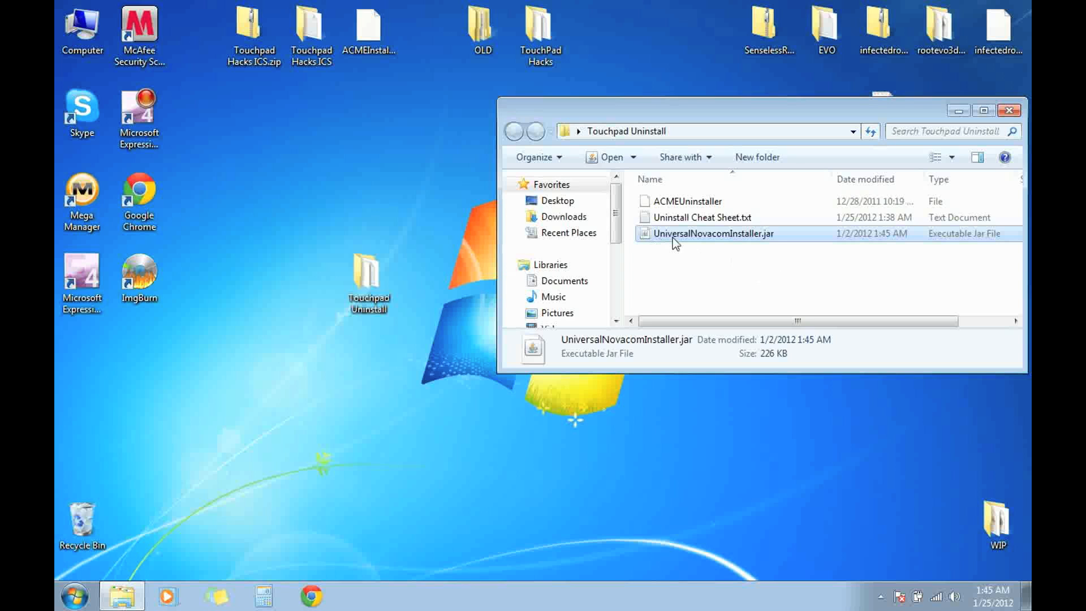
{"action": "mouse_move", "coordinate": [799, 242]}
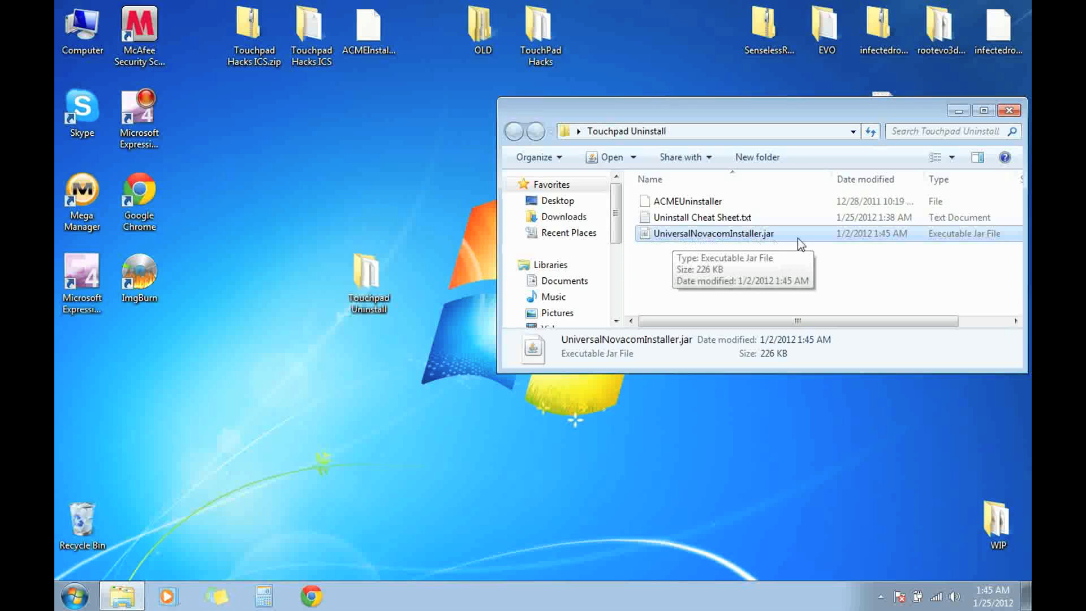
{"action": "double_click", "coordinate": [701, 217]}
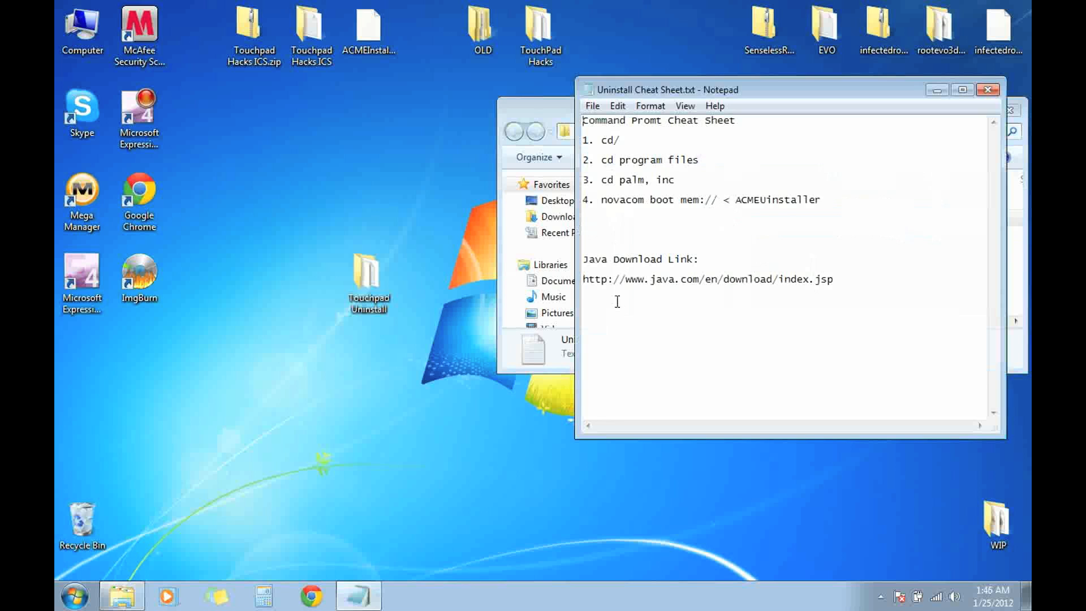
{"action": "triple_click", "coordinate": [706, 279]}
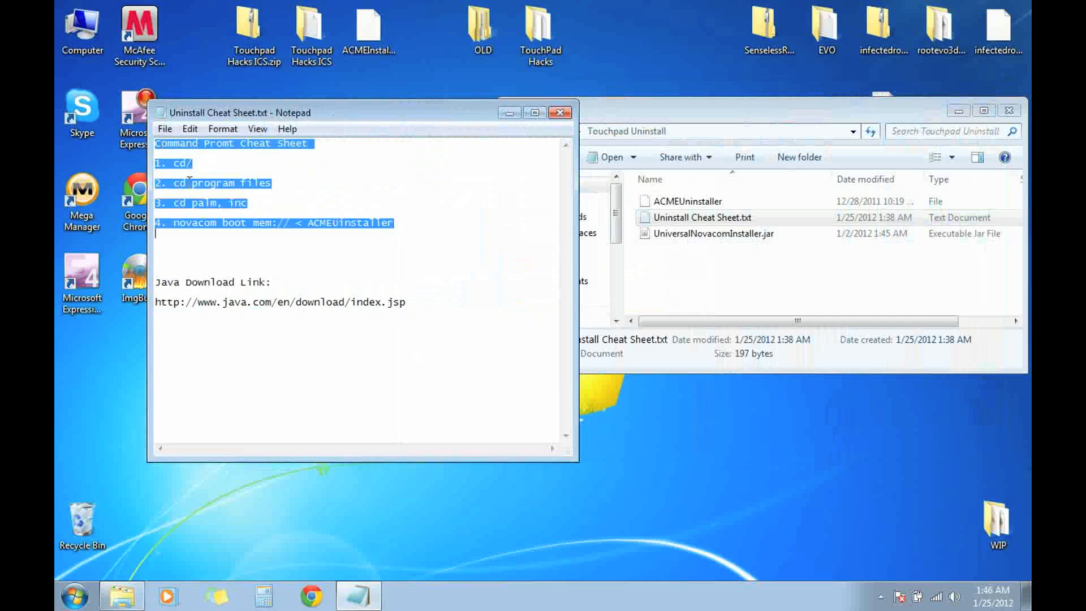
{"action": "left_click", "coordinate": [308, 212]}
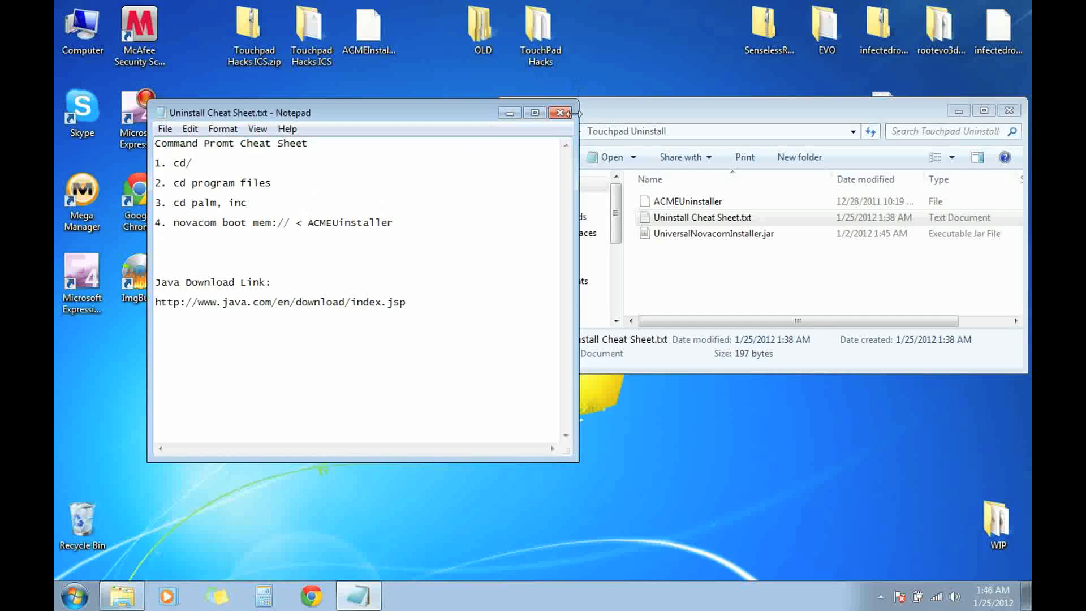
{"action": "left_click", "coordinate": [559, 112]}
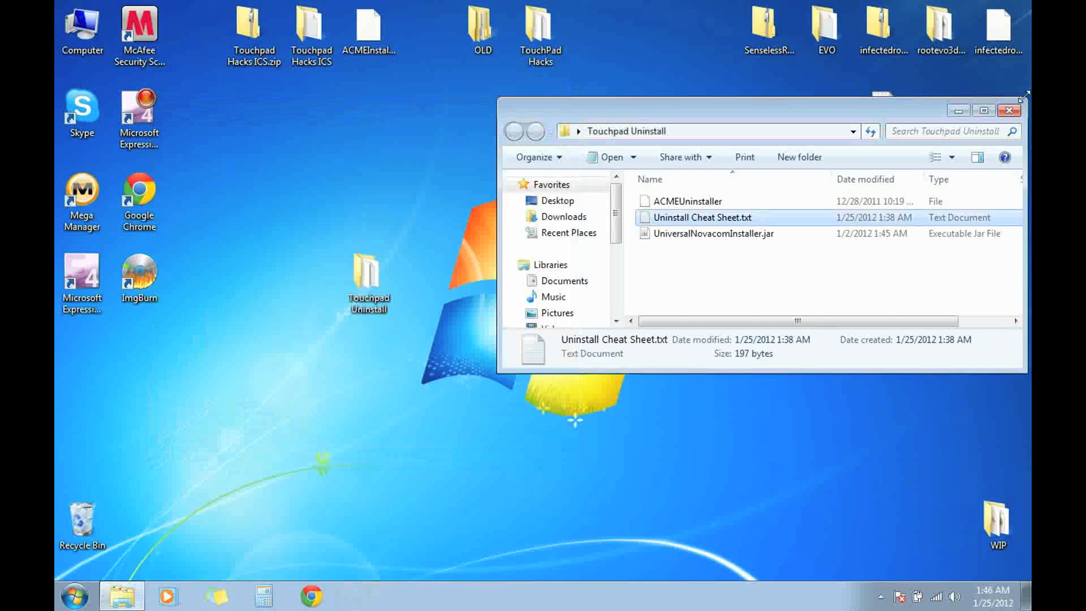
- Browse to BOOTCAMP (C:)\Program Files\Palm, Inc and reopen the Touchpad Uninstall window
{"action": "left_click", "coordinate": [1009, 110]}
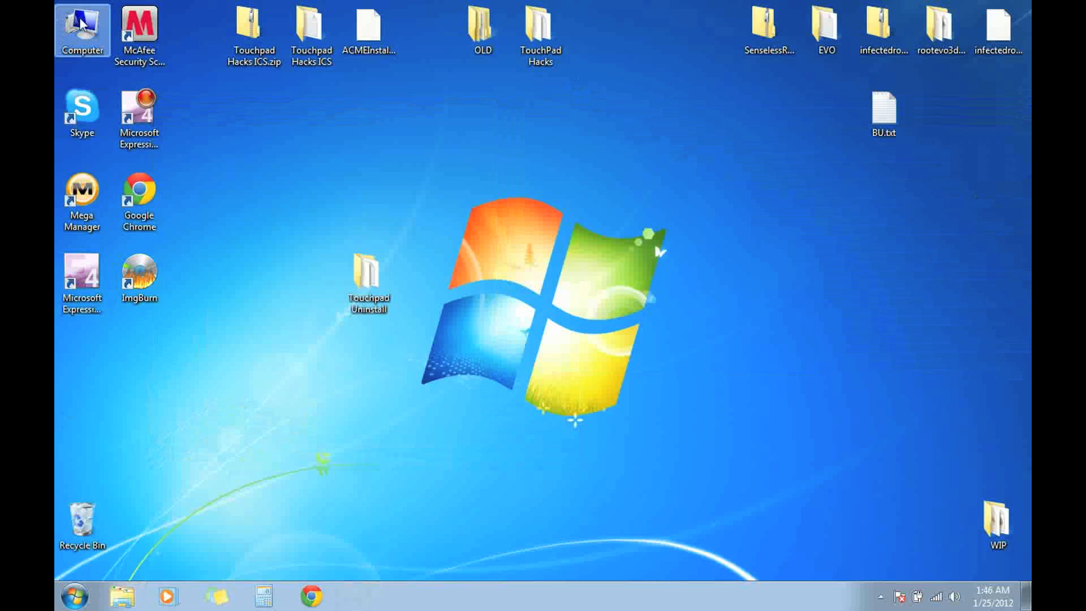
{"action": "double_click", "coordinate": [81, 27]}
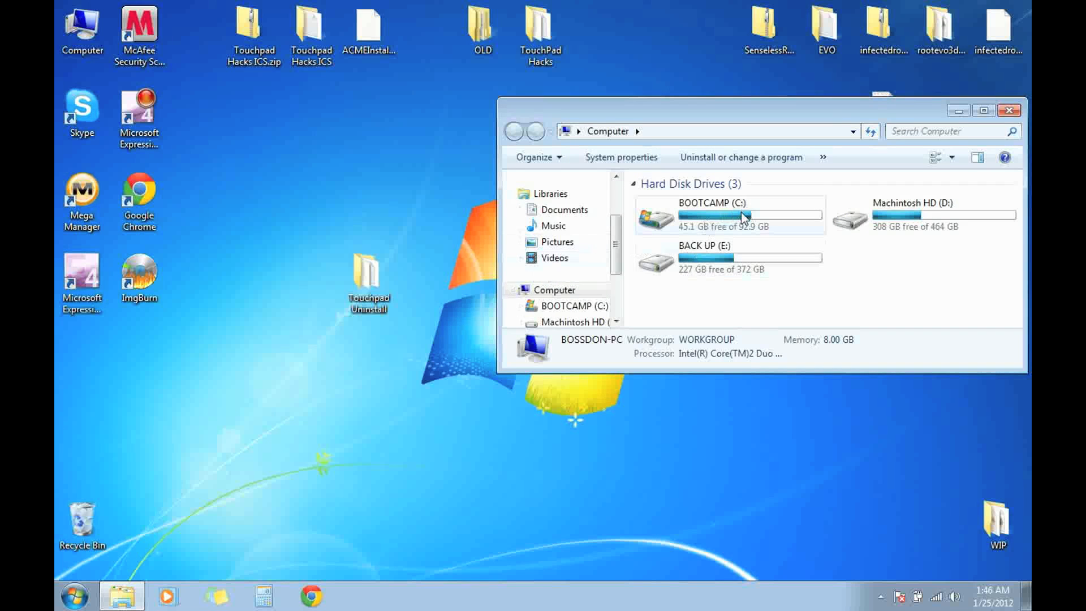
{"action": "double_click", "coordinate": [727, 215]}
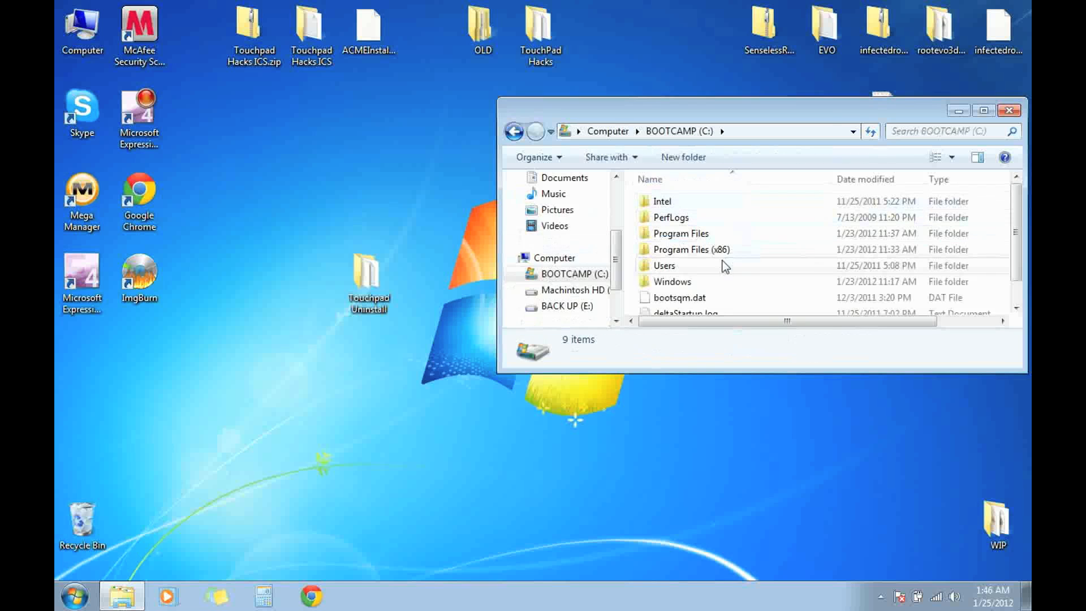
{"action": "double_click", "coordinate": [680, 233]}
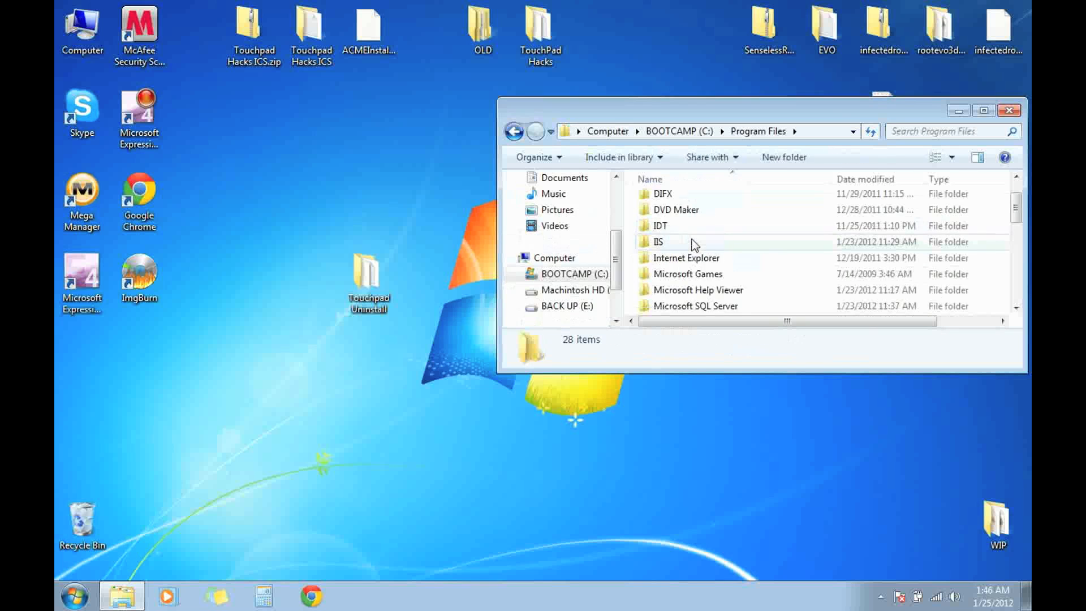
{"action": "scroll", "scroll_direction": "down", "scroll_amount": 3}
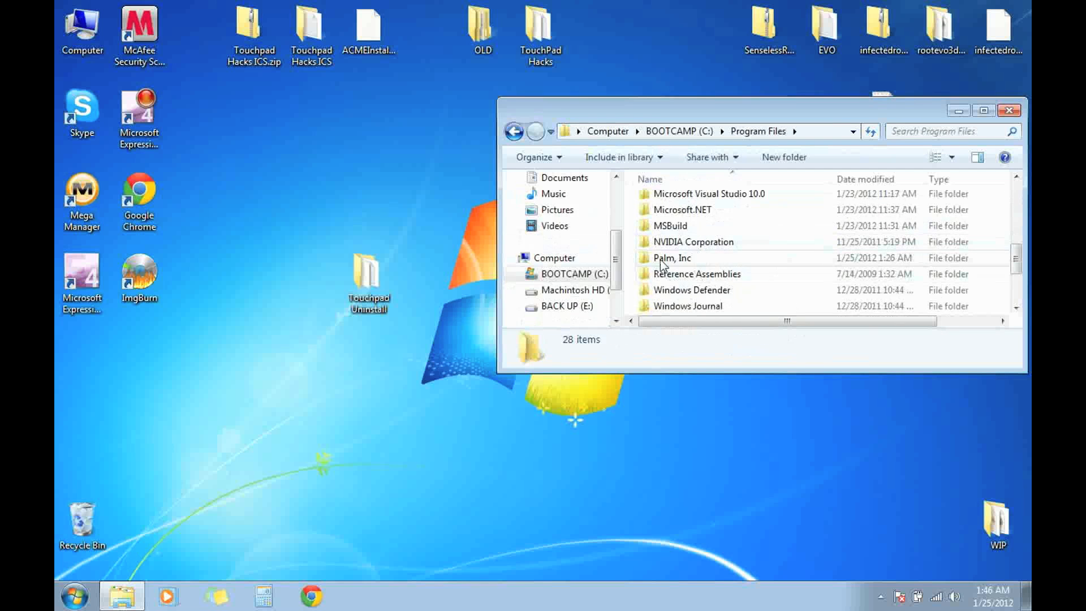
{"action": "mouse_move", "coordinate": [678, 269]}
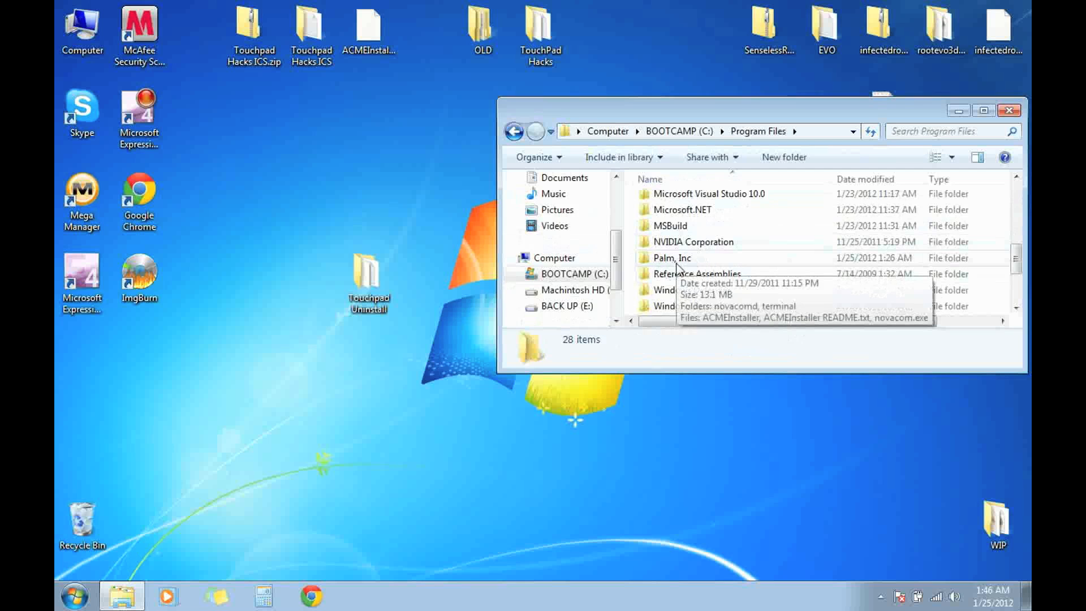
{"action": "double_click", "coordinate": [669, 258]}
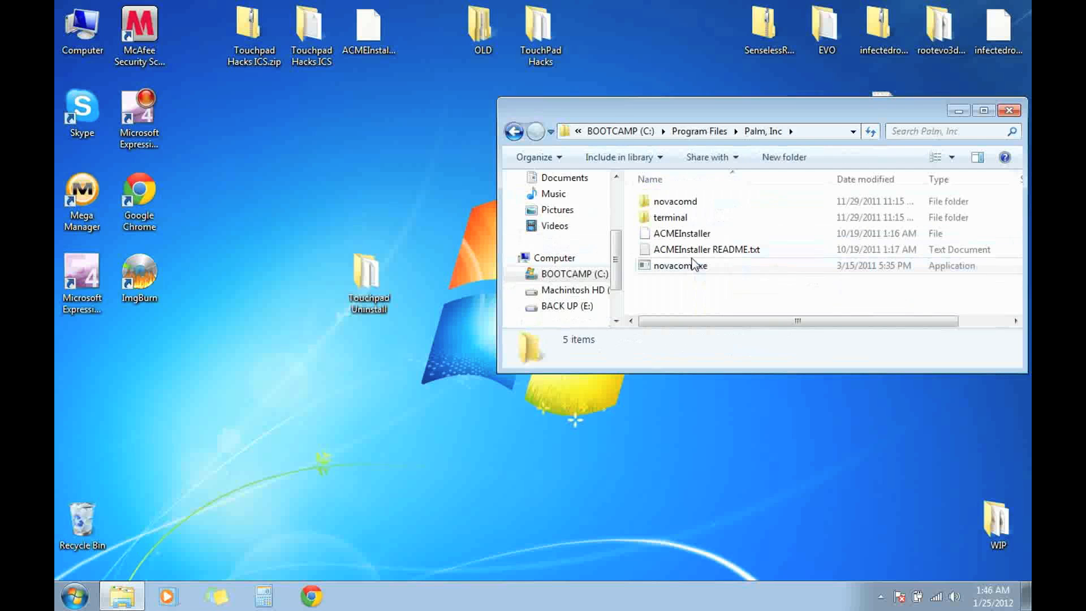
{"action": "mouse_move", "coordinate": [224, 407]}
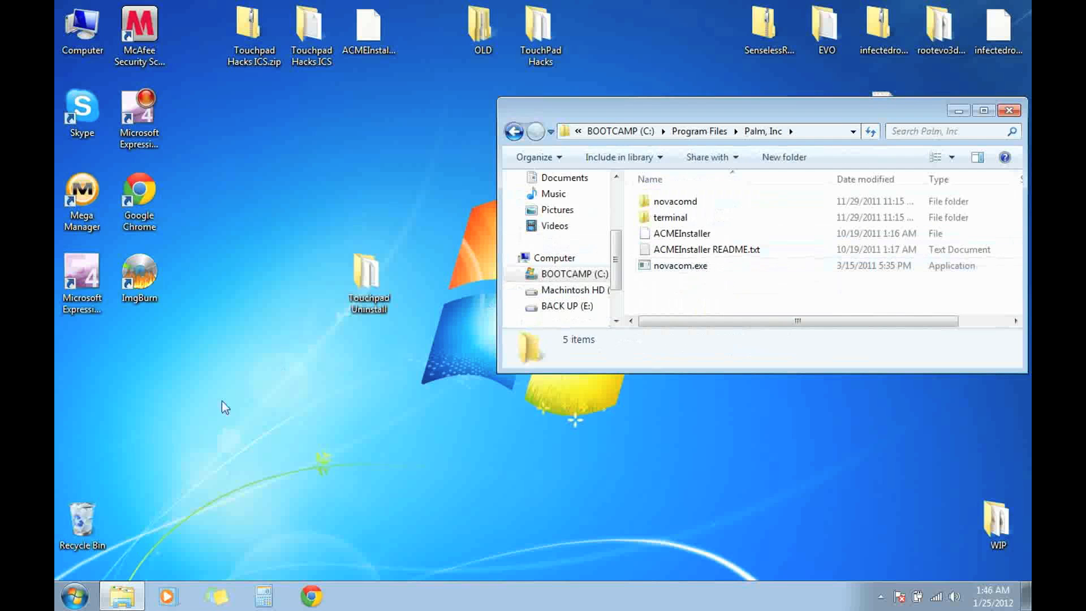
{"action": "double_click", "coordinate": [368, 271]}
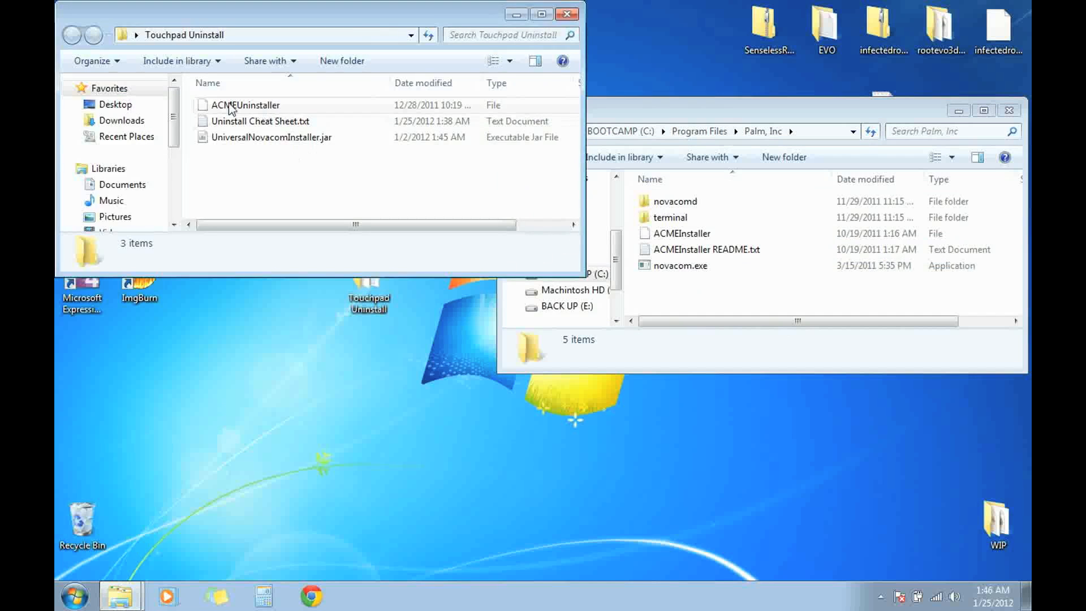
- Paste ACMEUninstaller into Palm, Inc with administrator permission, then close the Palm, Inc window
{"action": "left_click", "coordinate": [243, 104]}
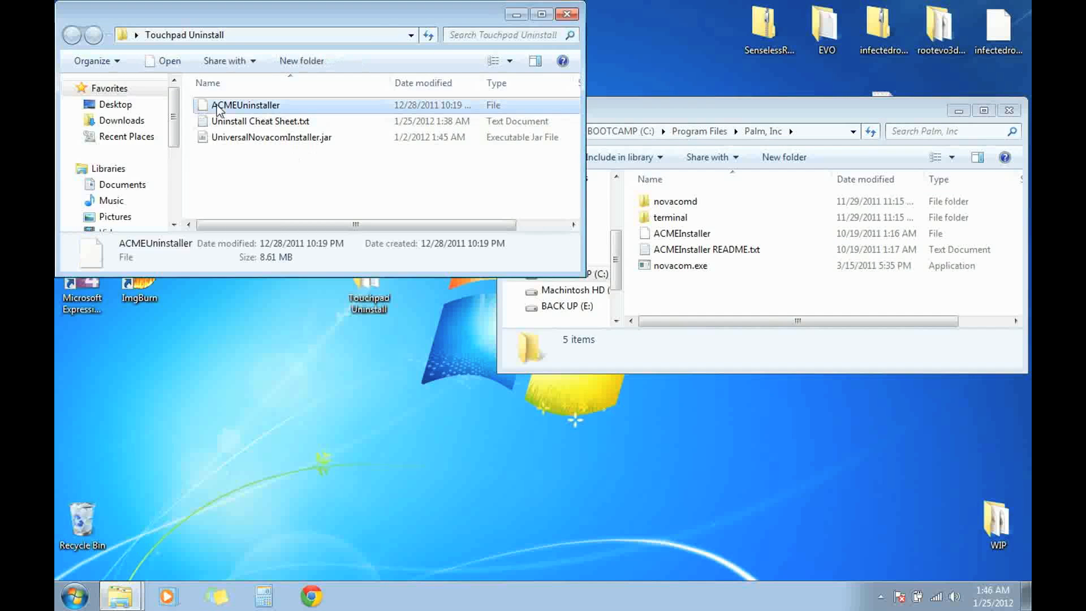
{"action": "right_click", "coordinate": [243, 105]}
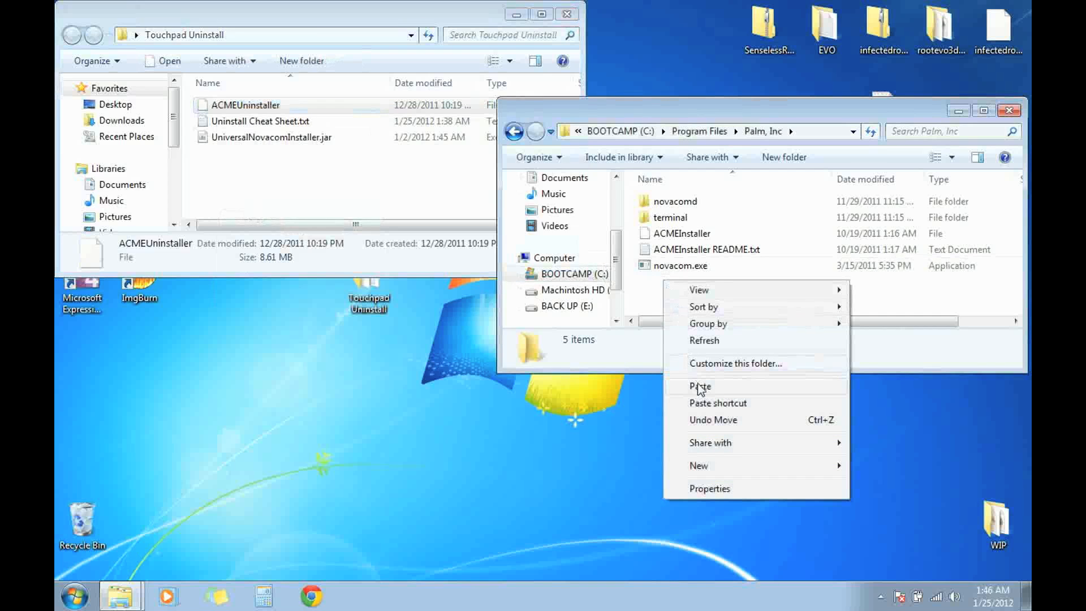
{"action": "left_click", "coordinate": [699, 385]}
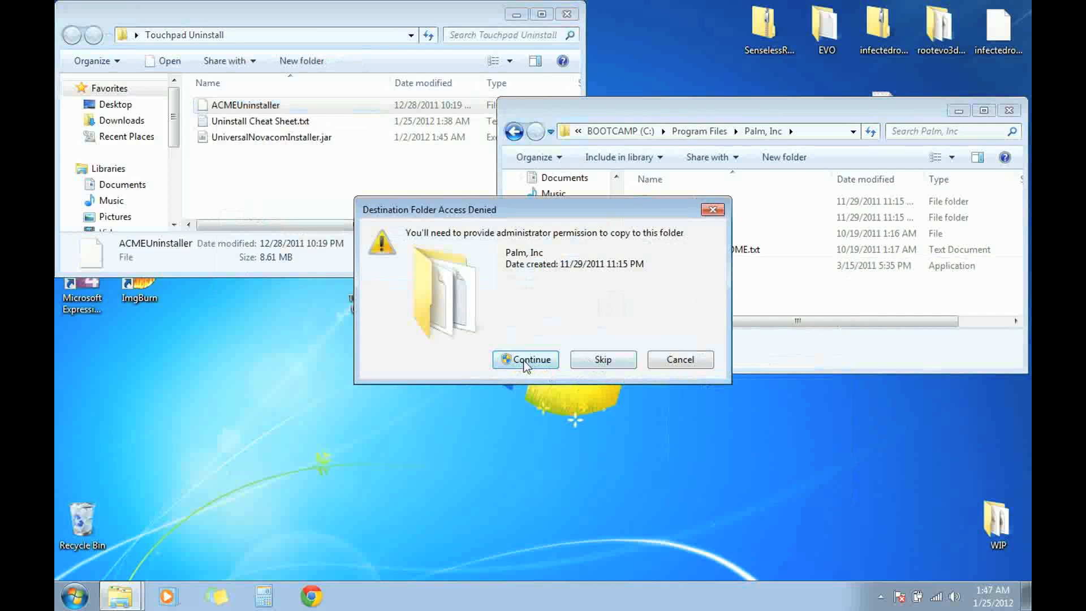
{"action": "left_click", "coordinate": [525, 359]}
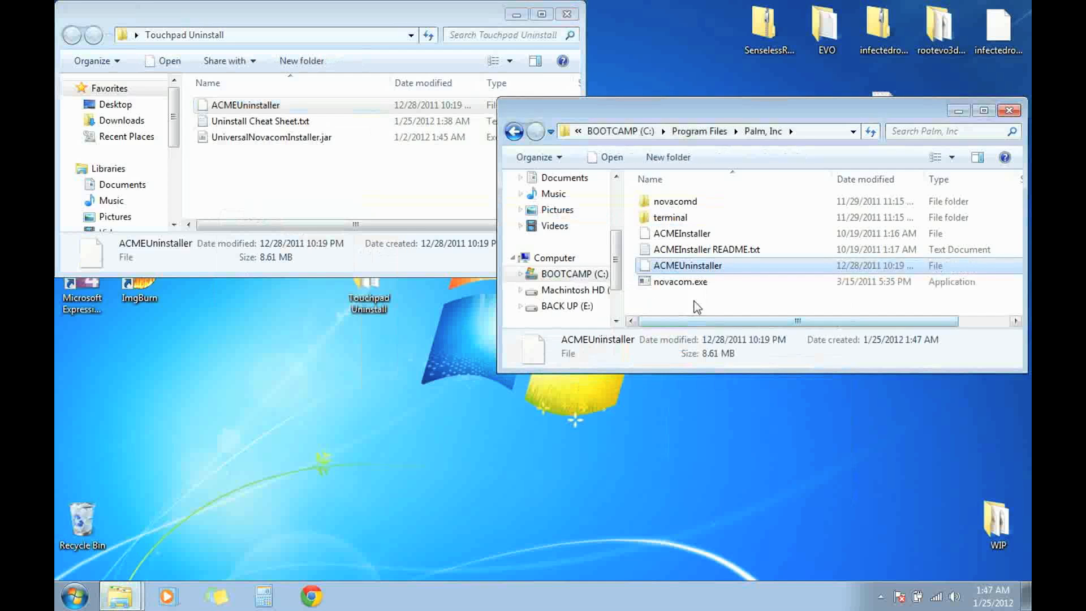
{"action": "mouse_move", "coordinate": [755, 272]}
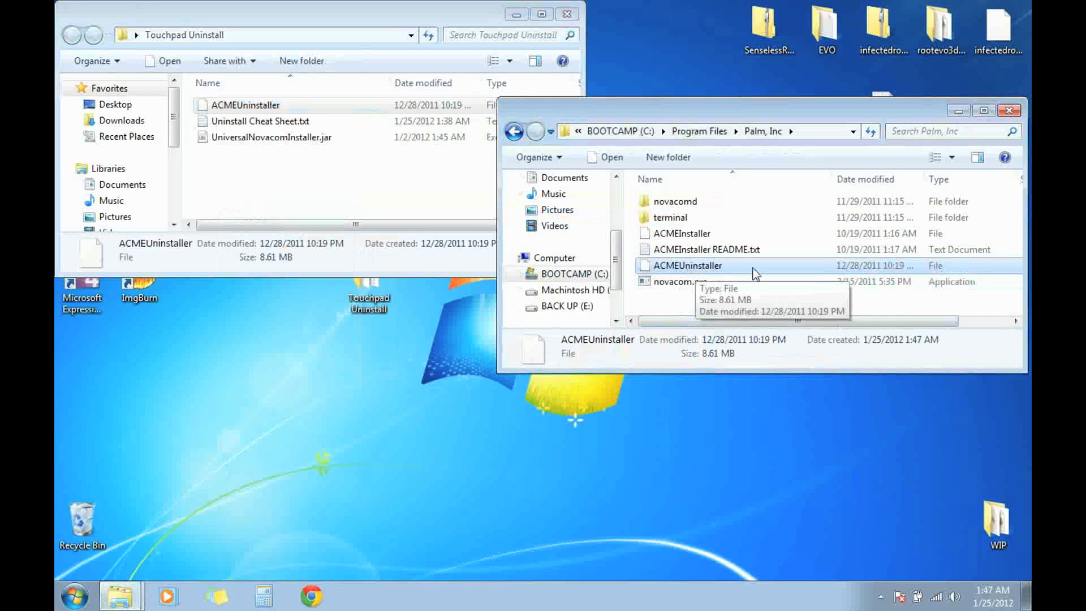
{"action": "left_click", "coordinate": [1008, 110]}
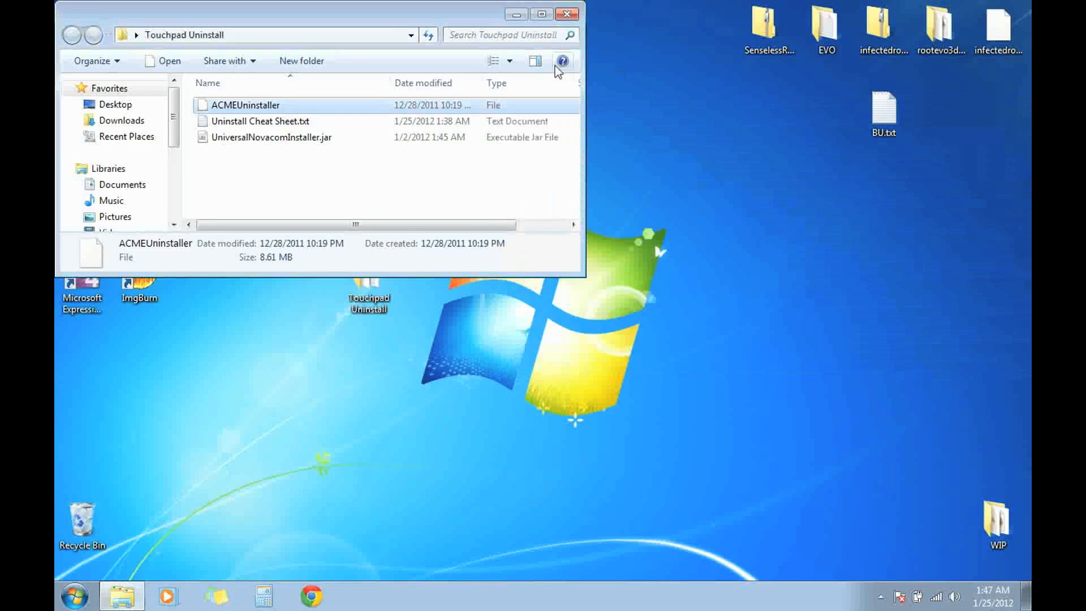